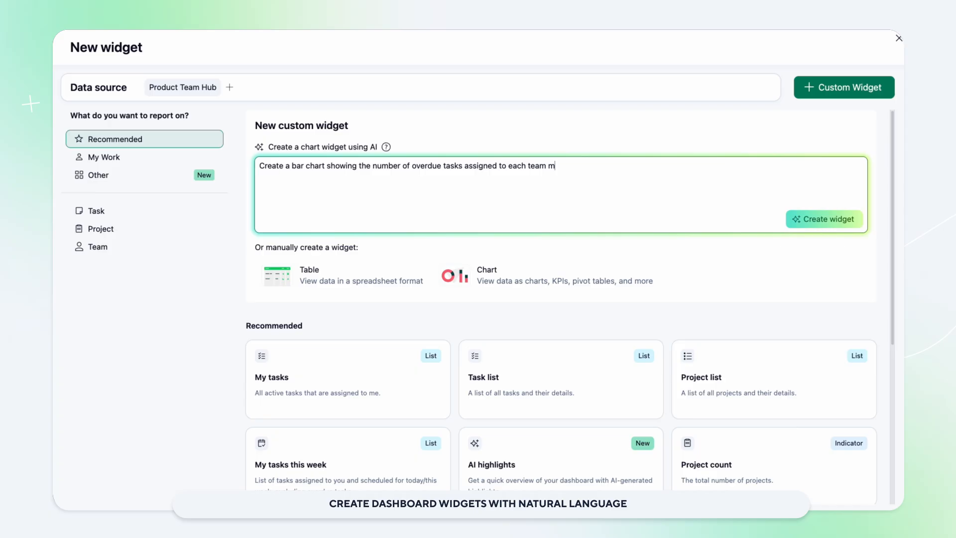
Generate the bar chart widget of overdue tasks per team member for the past 30 days
{"action": "left_click", "coordinate": [824, 219]}
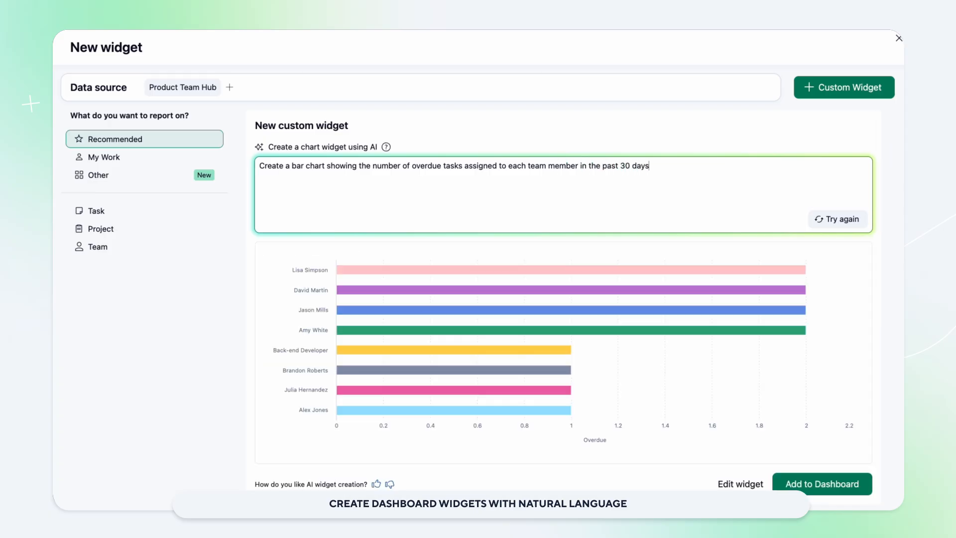
Generate a pivot table widget from 'Display a pivot table summarizing tasks', then move to the automation rules list
{"action": "type", "text": "Display a pivot table summarizing tasks"}
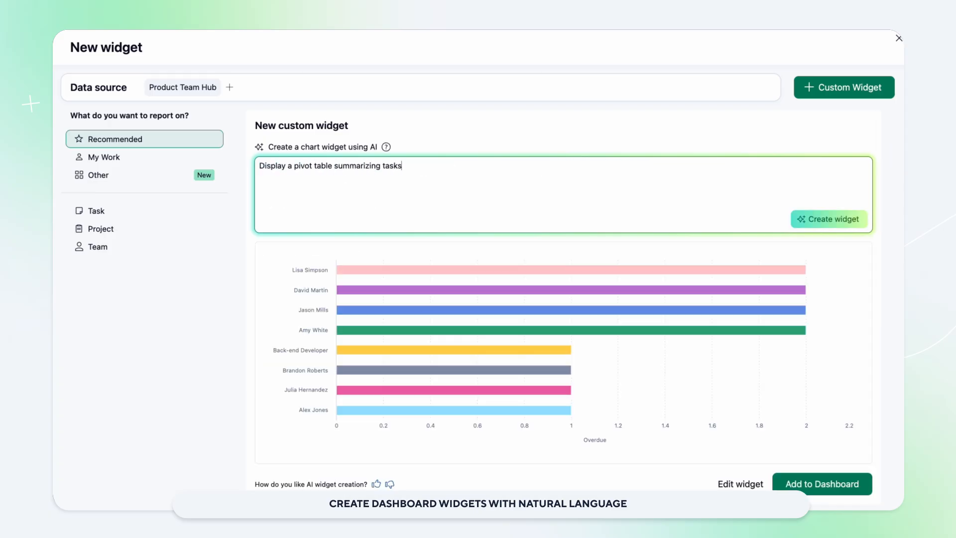
{"action": "left_click", "coordinate": [828, 219]}
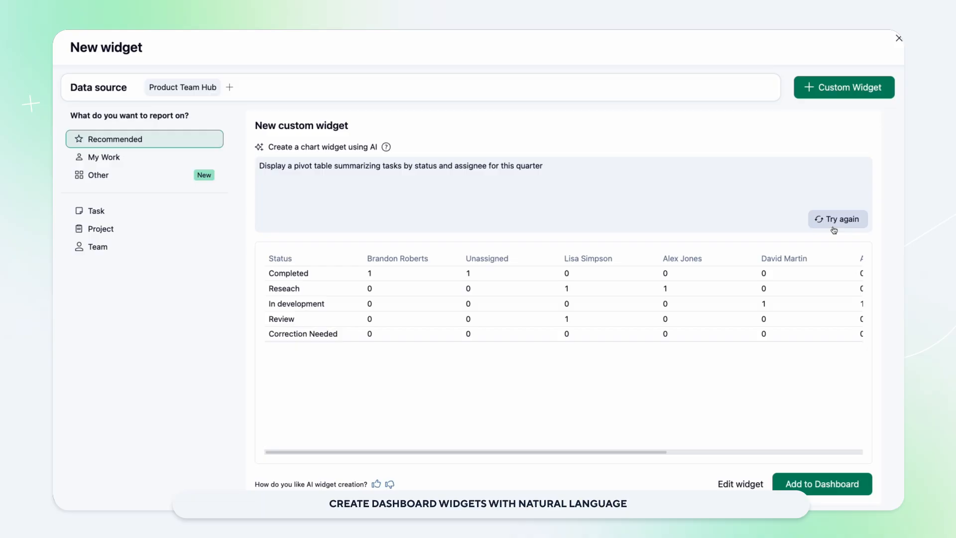
{"action": "left_click", "coordinate": [822, 484]}
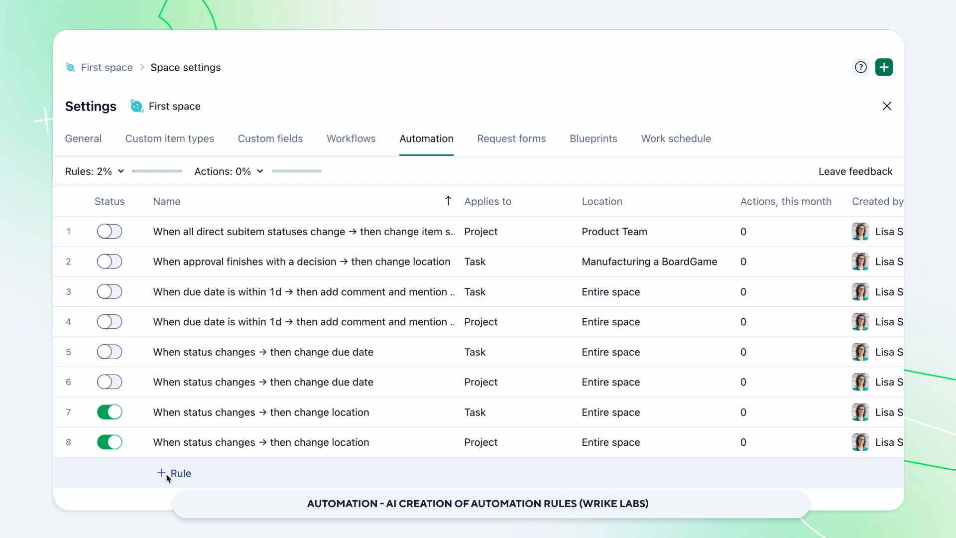
Start a new rule and search for an automation that completes the project once its last subitem is completed
{"action": "left_click", "coordinate": [173, 473]}
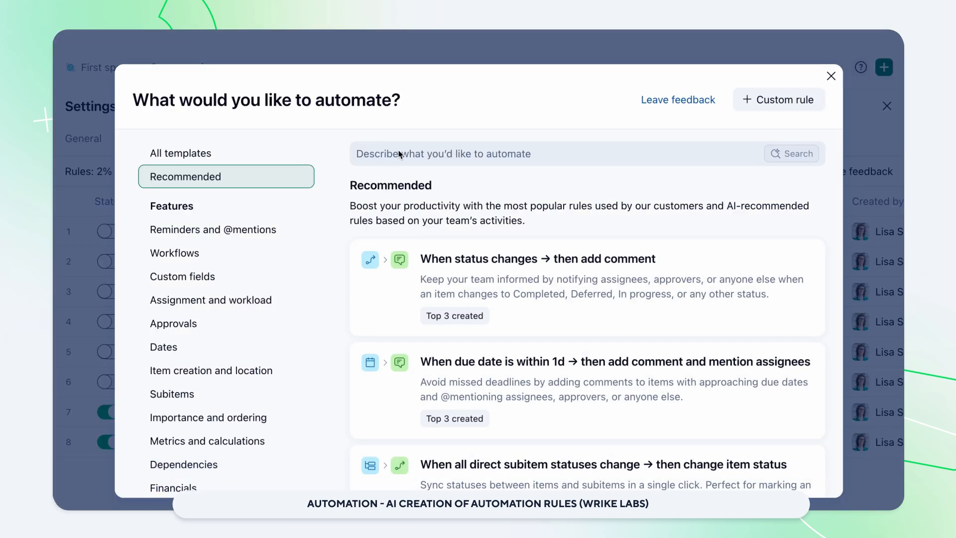
{"action": "type", "text": "Create an automation that marks the project as completed once the last subitem in the project is marked as completed."}
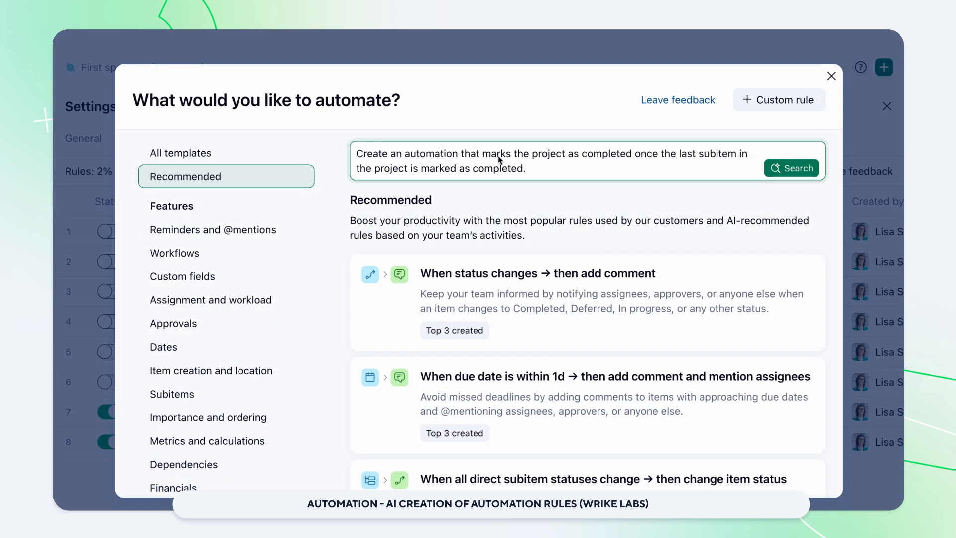
{"action": "left_click", "coordinate": [792, 168]}
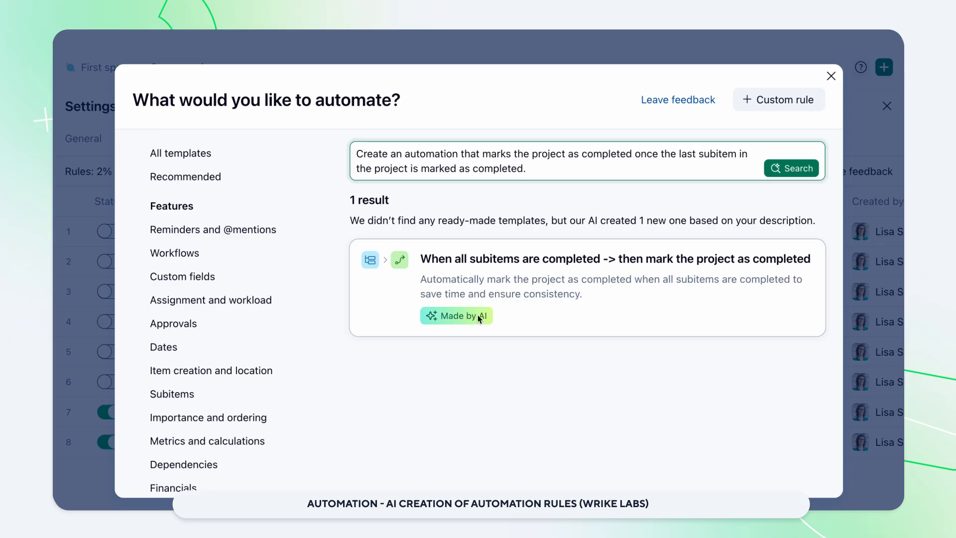
Set the AI rule to trigger when all subitems complete, change item status to Completed, and save it
{"action": "left_click", "coordinate": [612, 258]}
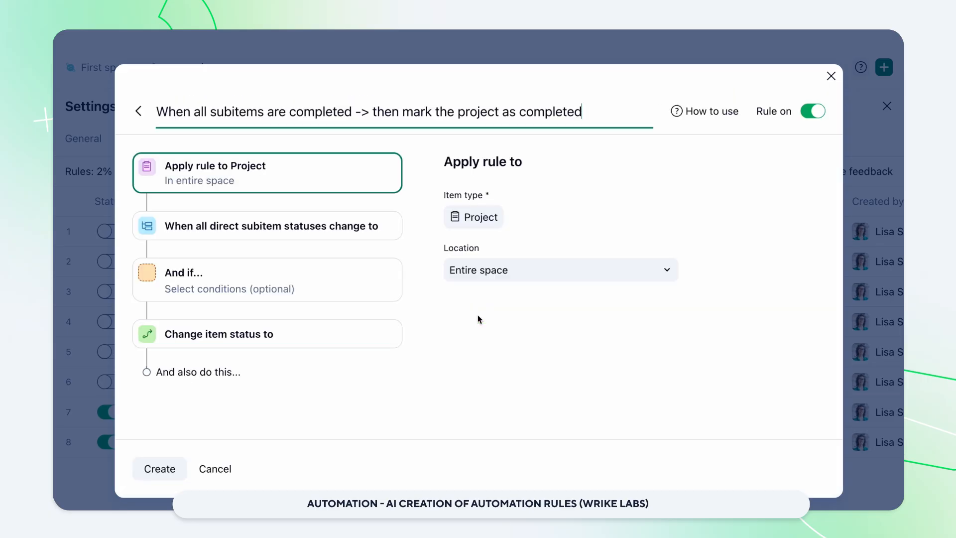
{"action": "left_click", "coordinate": [272, 226]}
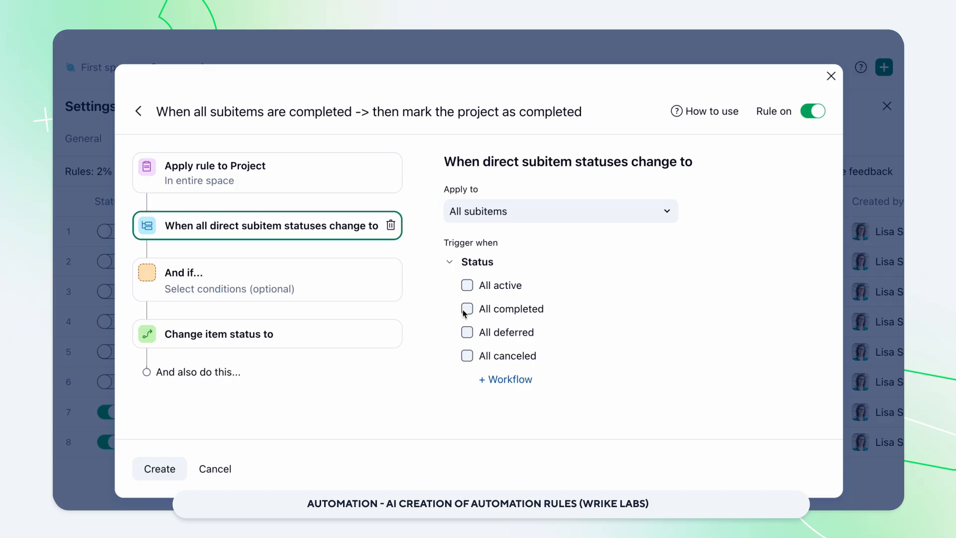
{"action": "left_click", "coordinate": [467, 308]}
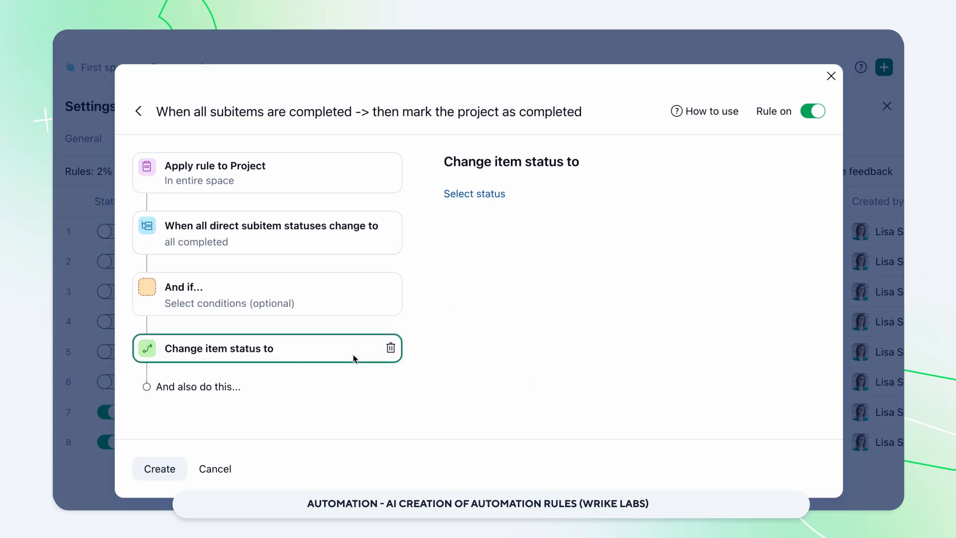
{"action": "left_click", "coordinate": [474, 193]}
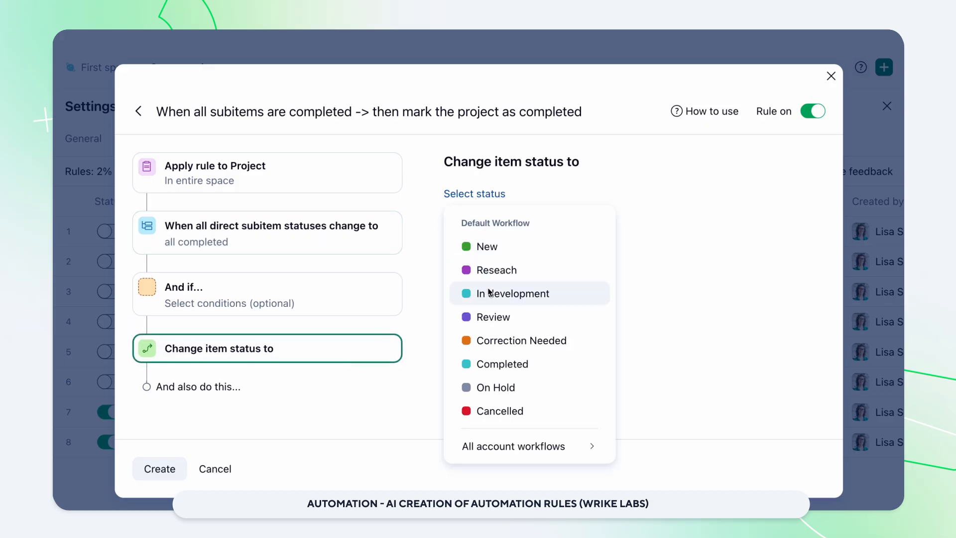
{"action": "left_click", "coordinate": [503, 364]}
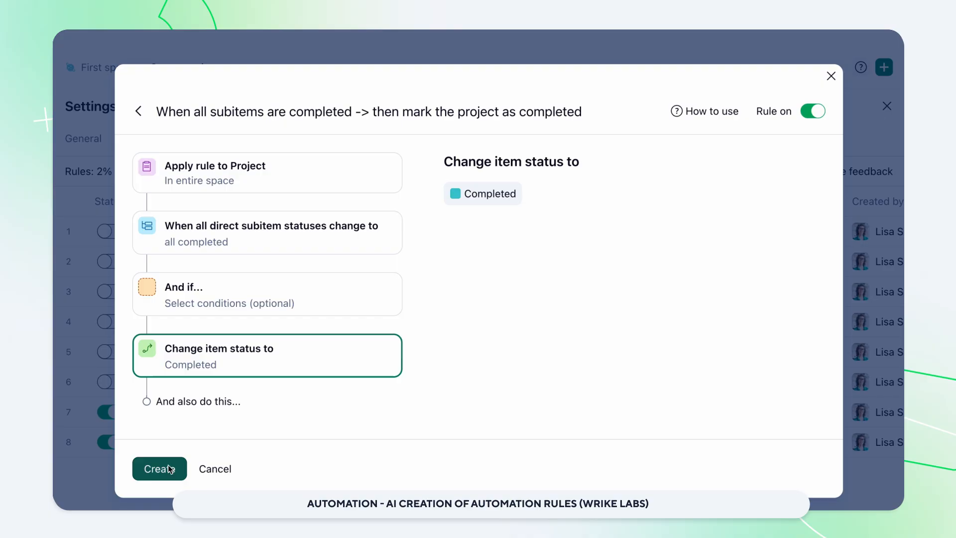
{"action": "left_click", "coordinate": [159, 469]}
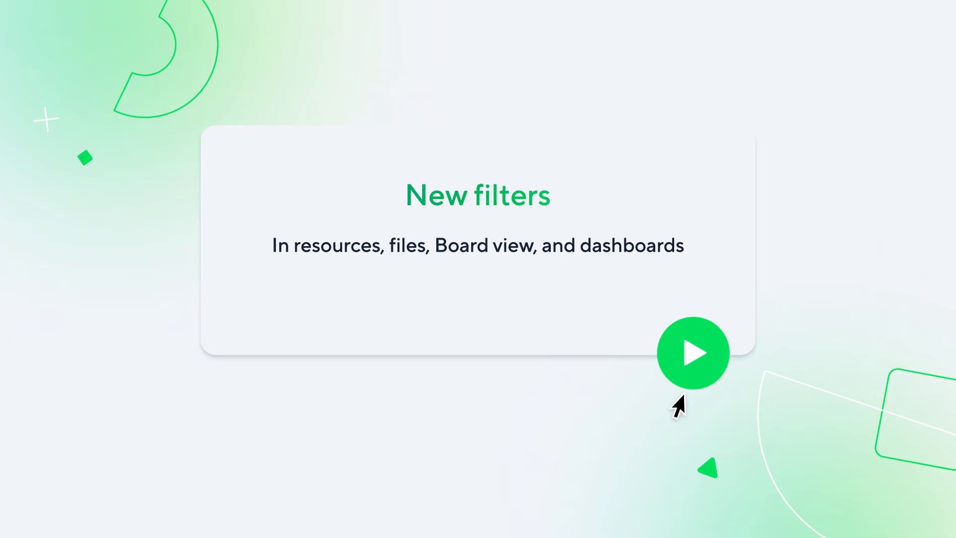
{"action": "left_click", "coordinate": [693, 353]}
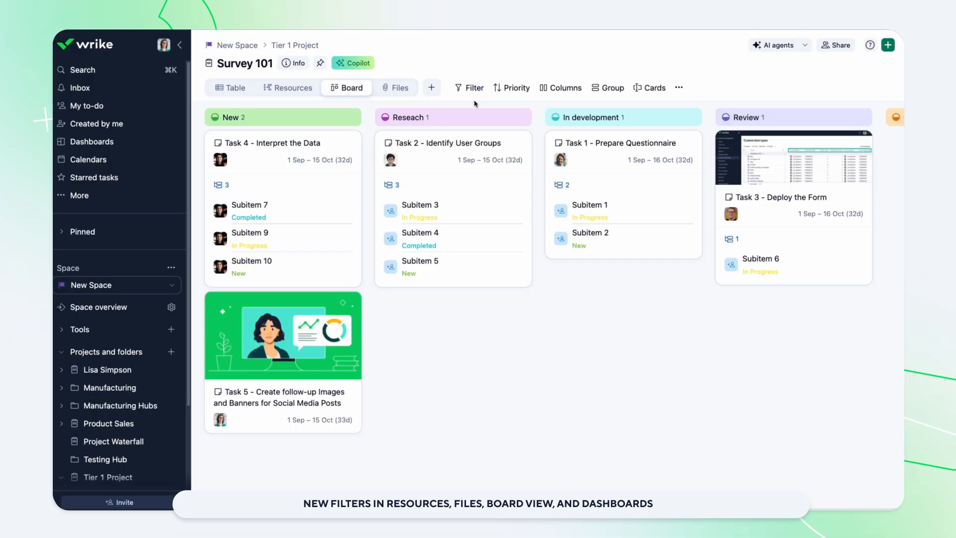
Filter the Survey 101 board by Status = Completed, then switch to the project's files
{"action": "left_click", "coordinate": [473, 88]}
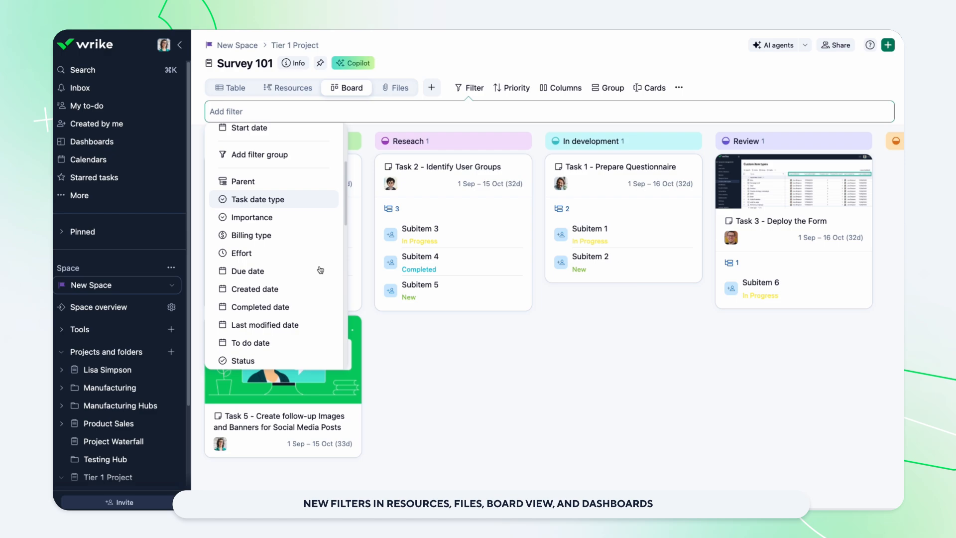
{"action": "left_click", "coordinate": [242, 360]}
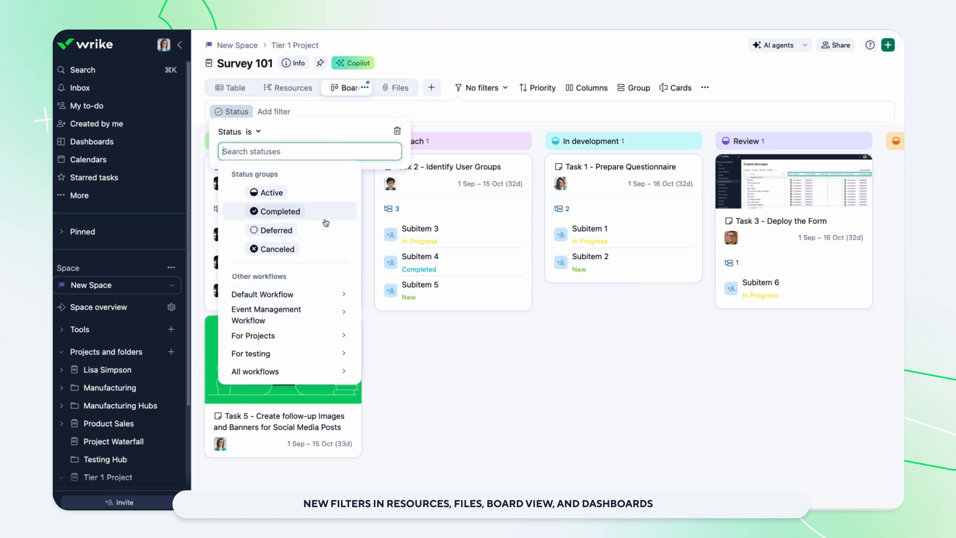
{"action": "left_click", "coordinate": [276, 211]}
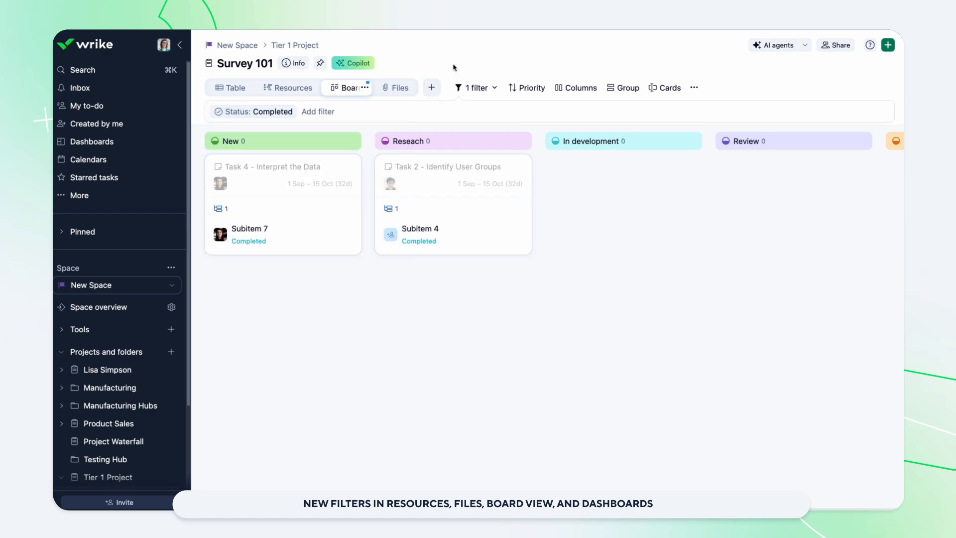
{"action": "left_click", "coordinate": [394, 88]}
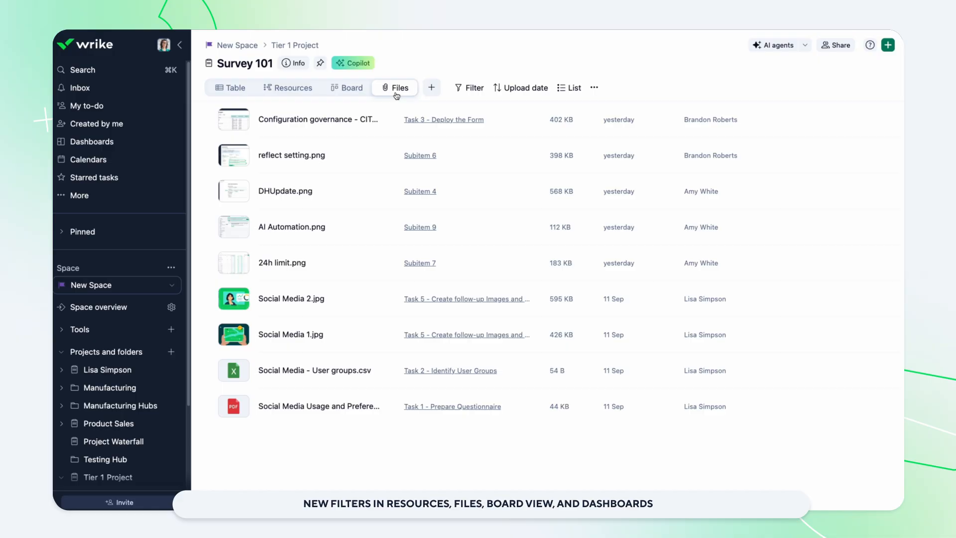
Show the filter list for the Survey 101 files and pick a filter from it
{"action": "left_click", "coordinate": [473, 88]}
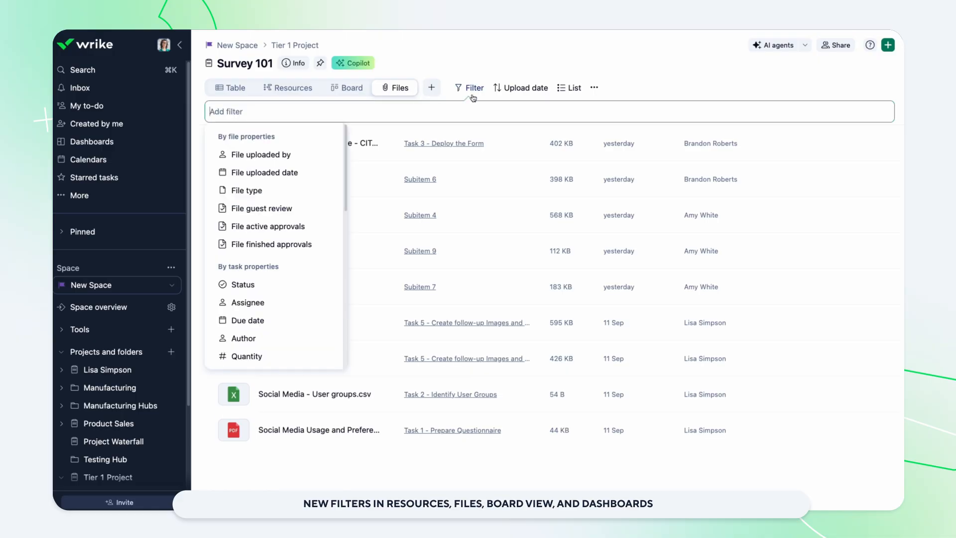
{"action": "left_click", "coordinate": [261, 154]}
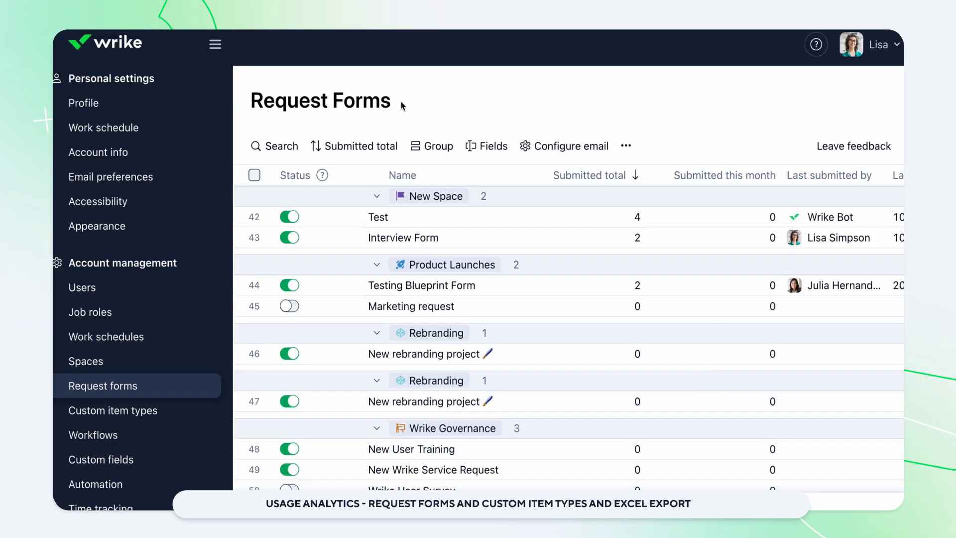
{"action": "mouse_move", "coordinate": [588, 176]}
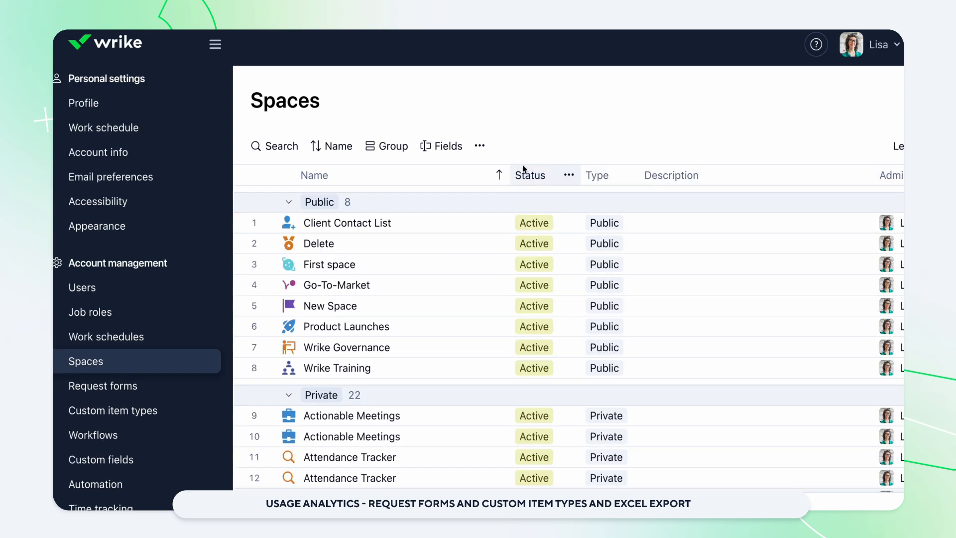
Reveal the Spaces table options, including Export this table to Excel
{"action": "left_click", "coordinate": [480, 145]}
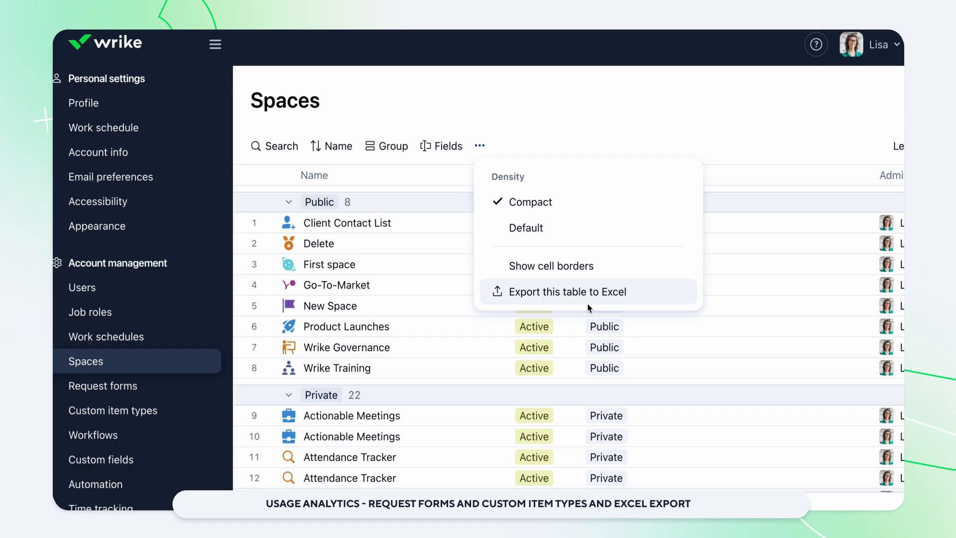
{"action": "mouse_move", "coordinate": [590, 308]}
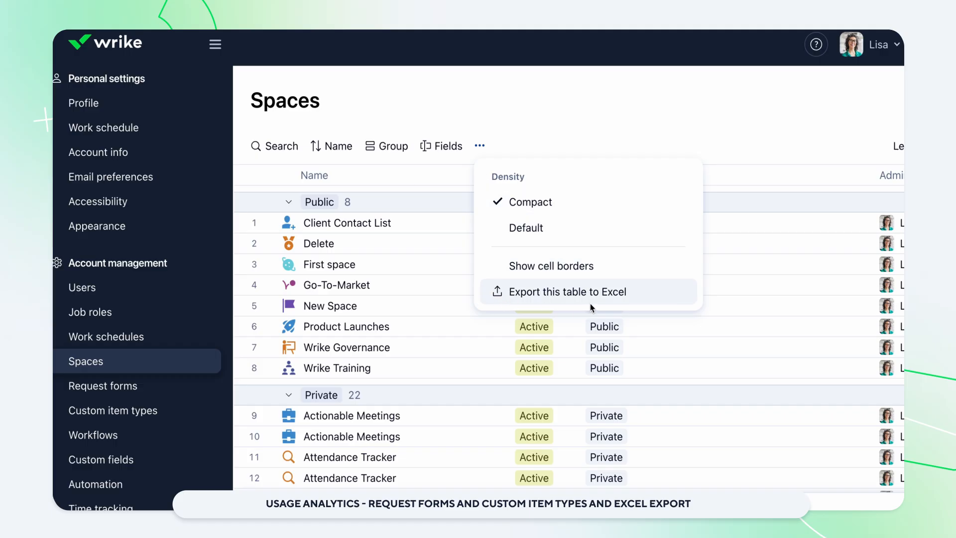